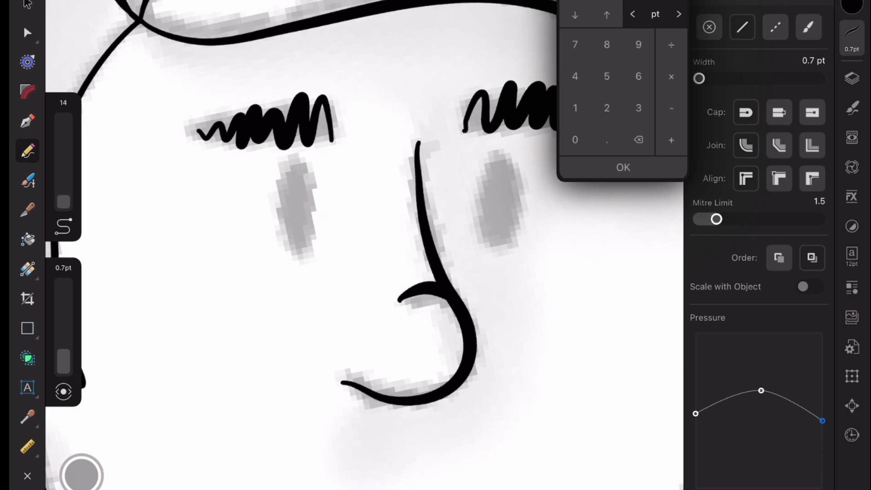
# Set the inking stroke width to 0.7 pt in the Stroke panel
pyautogui.click(851, 77)
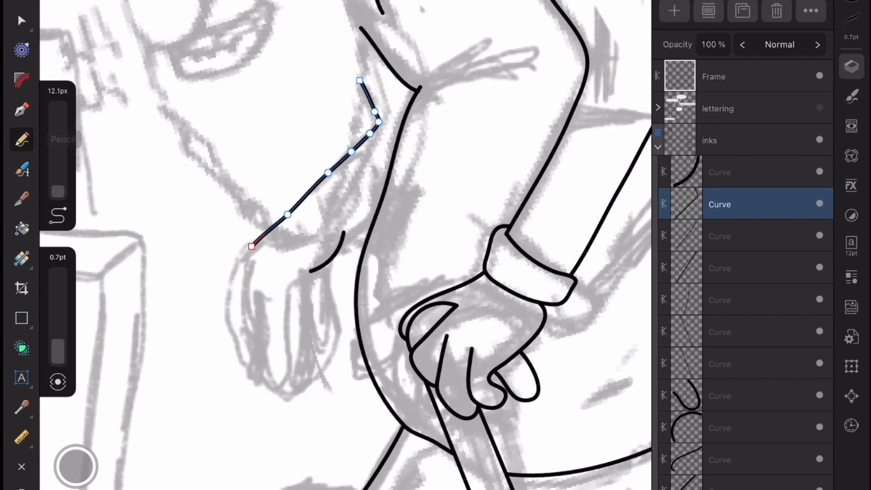
# Ink the dangling hand's fingers and group its curves in the Layers panel
pyautogui.click(22, 170)
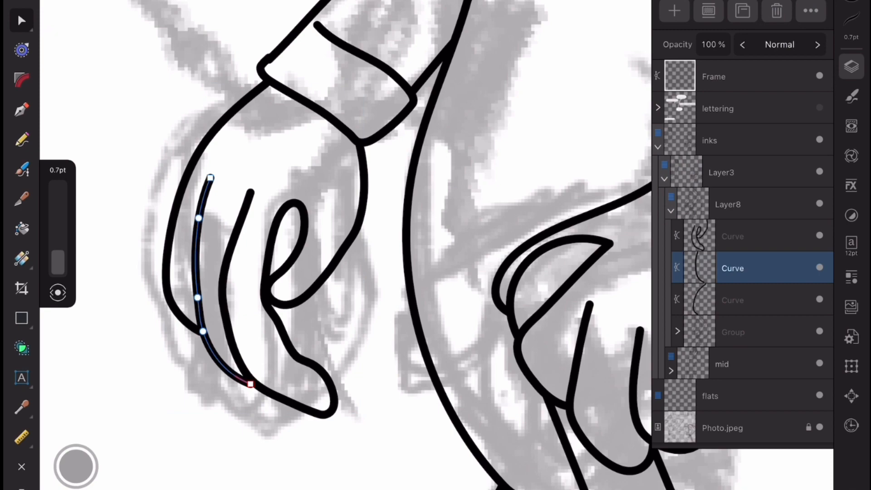
pyautogui.click(733, 236)
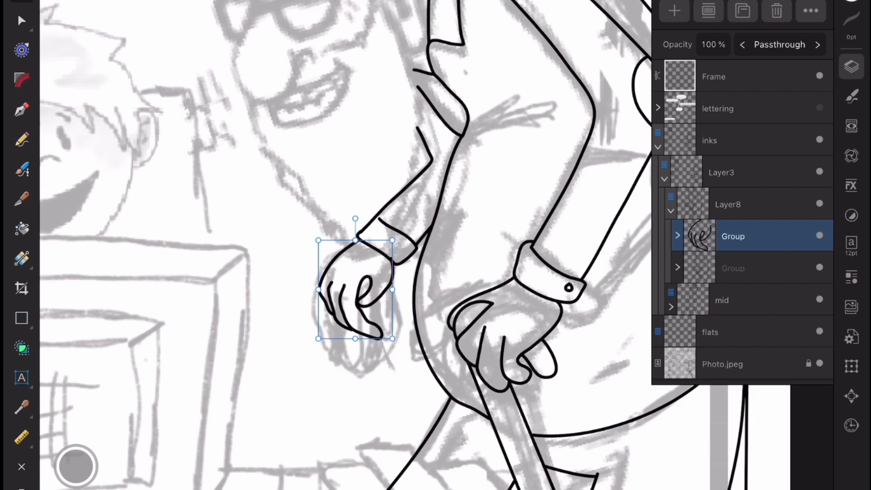
pyautogui.click(727, 203)
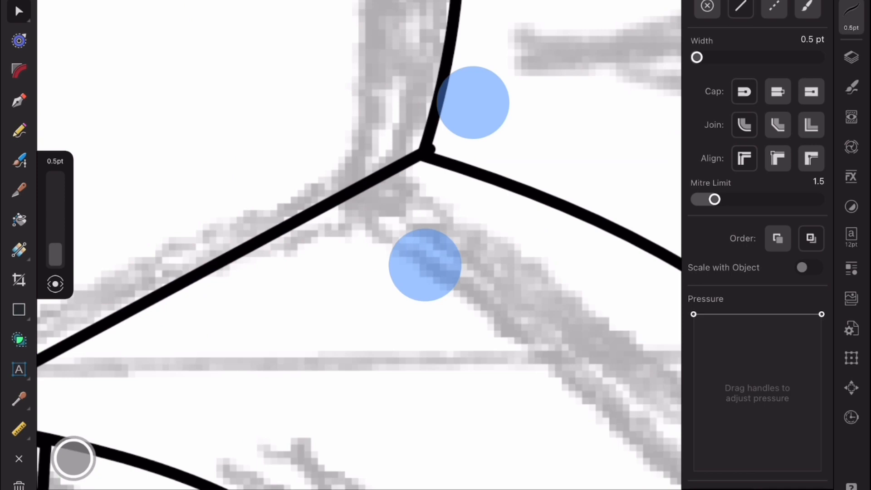
# Set the Stroke width to 0.5 pt with a flat pressure curve
pyautogui.click(851, 56)
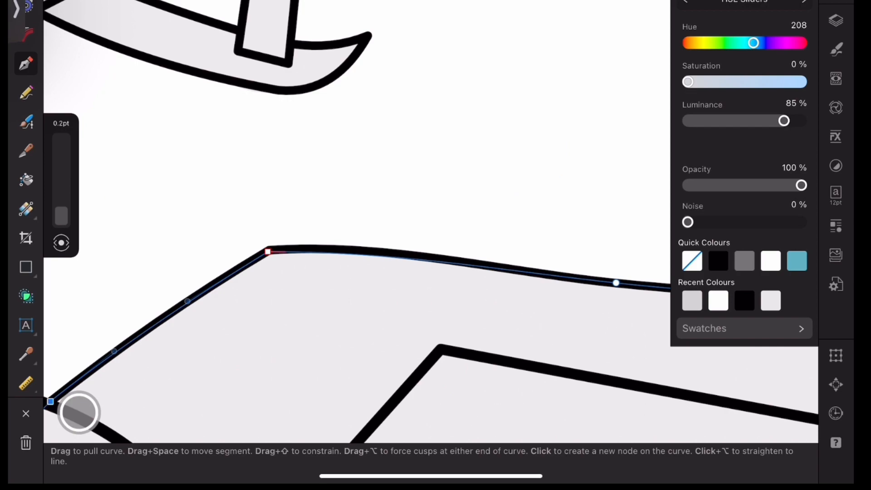
# Fill the background areas on the BG tones layer with light grey (85% luminance) shapes
pyautogui.click(835, 20)
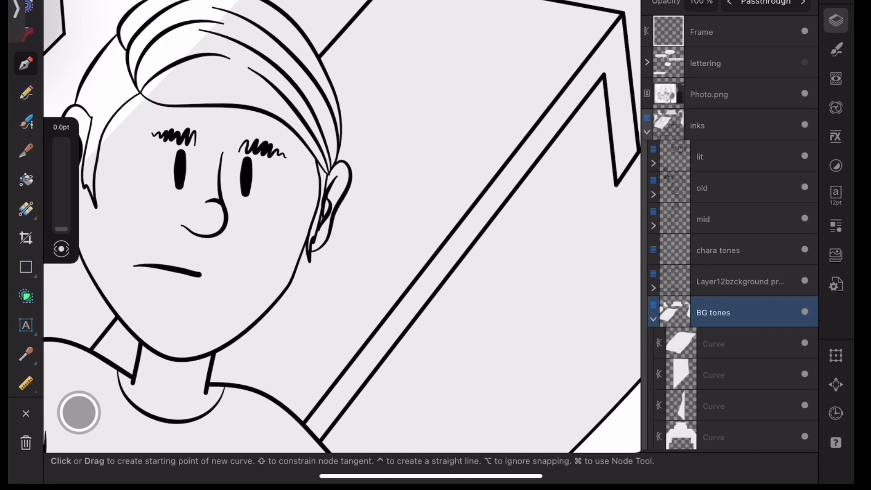
pyautogui.click(732, 344)
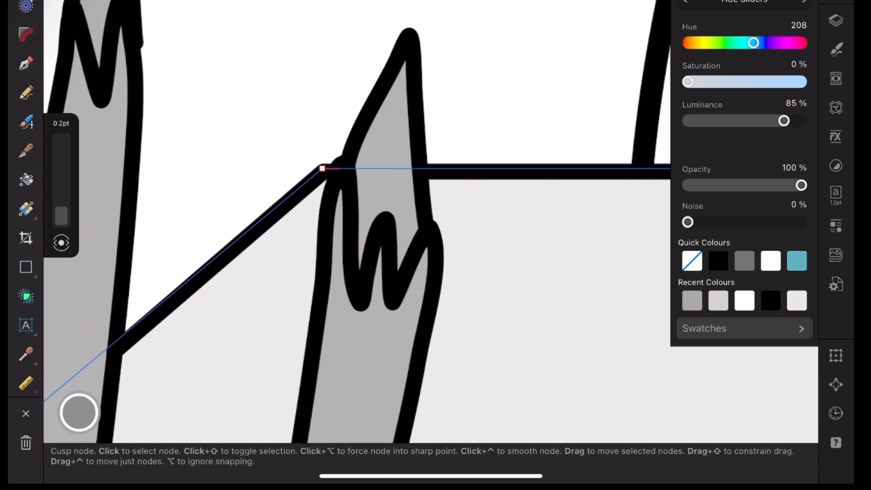
# Move the grey fill curve's corner node to meet the inked edge
pyautogui.click(835, 21)
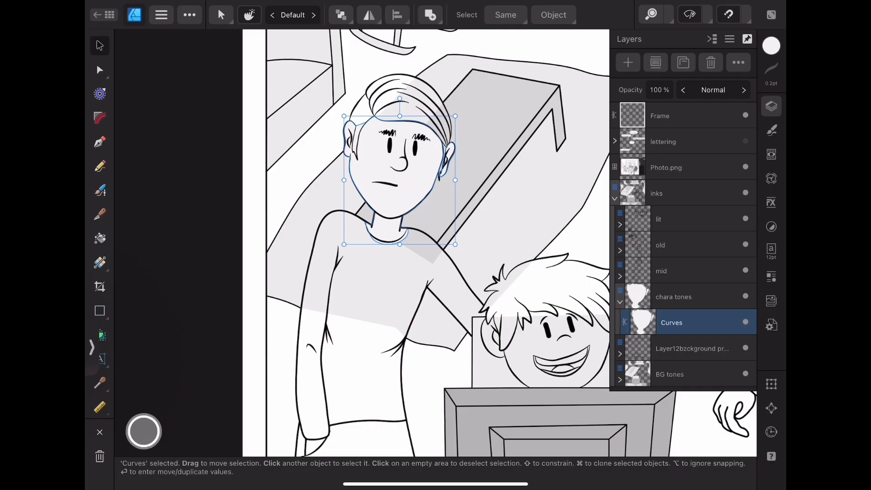
# Draw grey fill curves over the mother's and boy's faces on chara tones
pyautogui.click(99, 166)
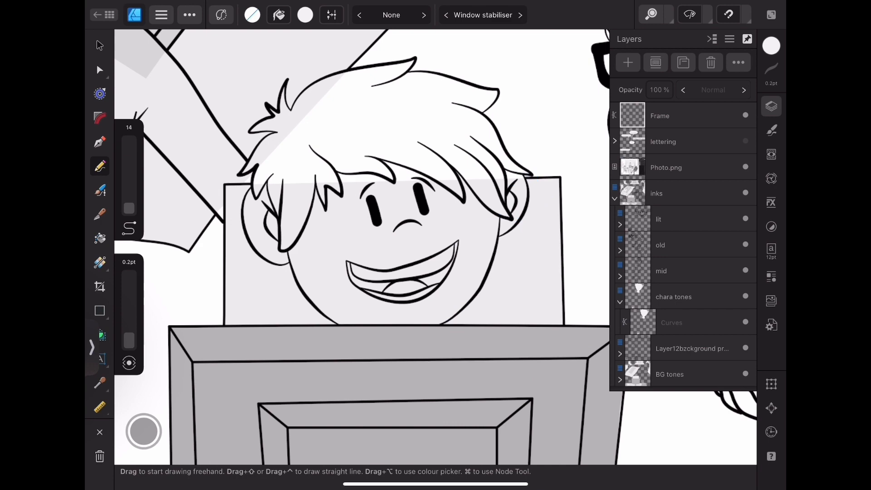
pyautogui.click(689, 348)
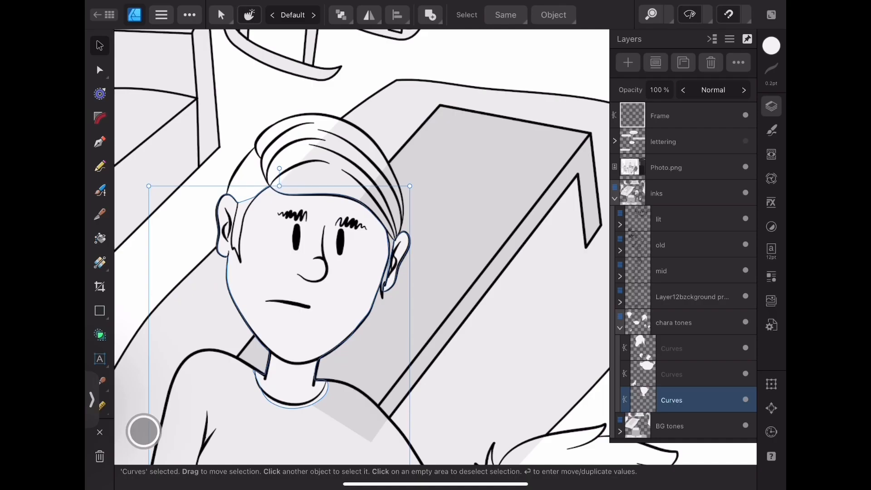
pyautogui.click(100, 165)
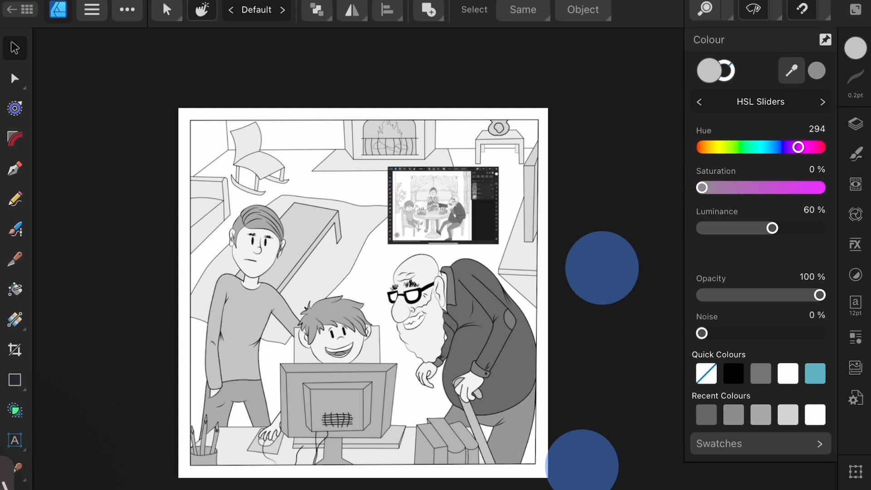
# Show the document's history list after finishing the remaining grey fills
pyautogui.click(853, 123)
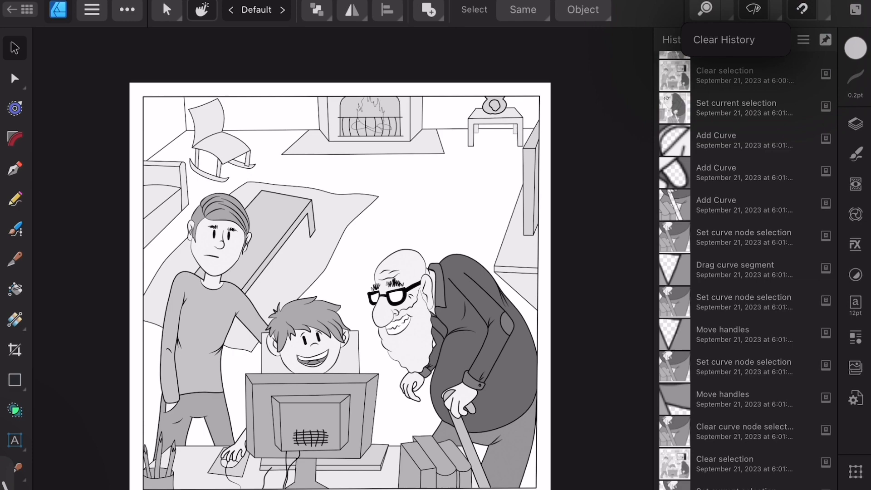
# Choose Clear History from the History panel menu
pyautogui.click(723, 40)
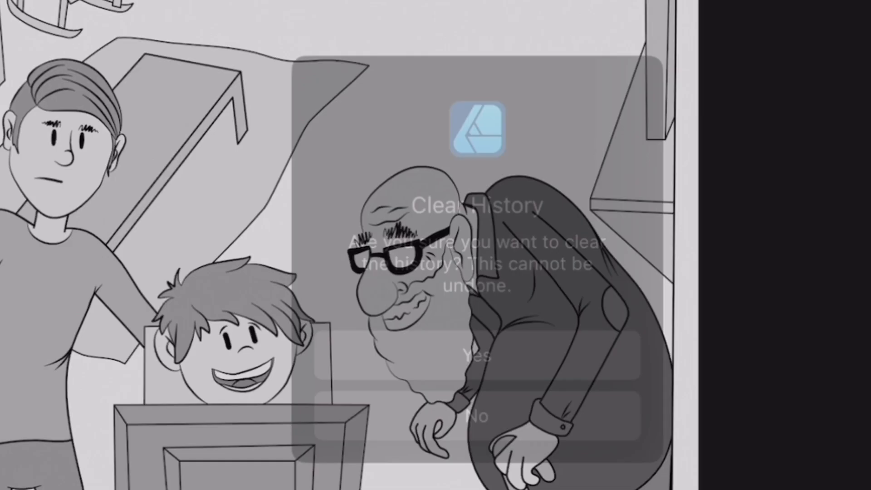